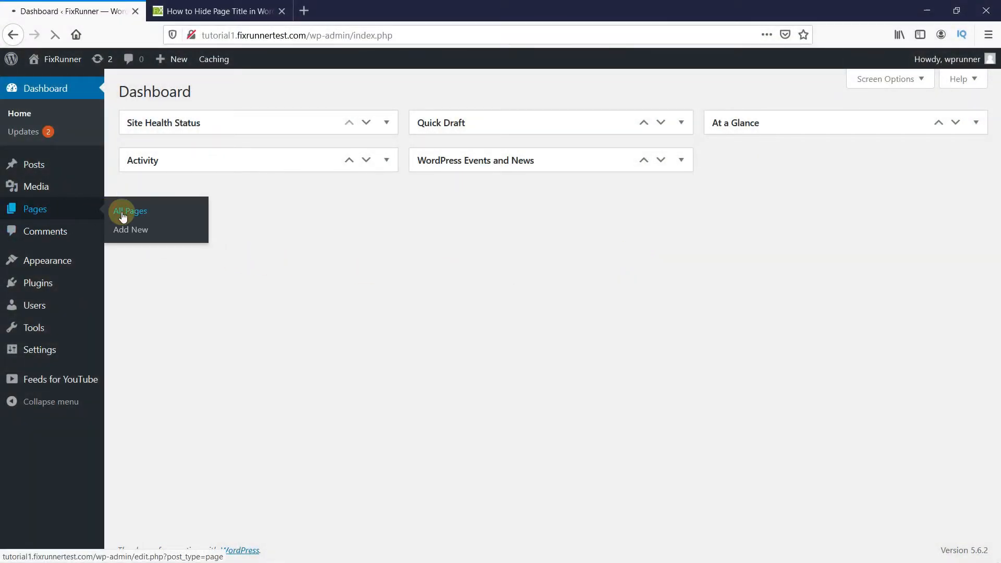
Step: Open the Sample Page from Pages > All Pages in the page editor
click(129, 210)
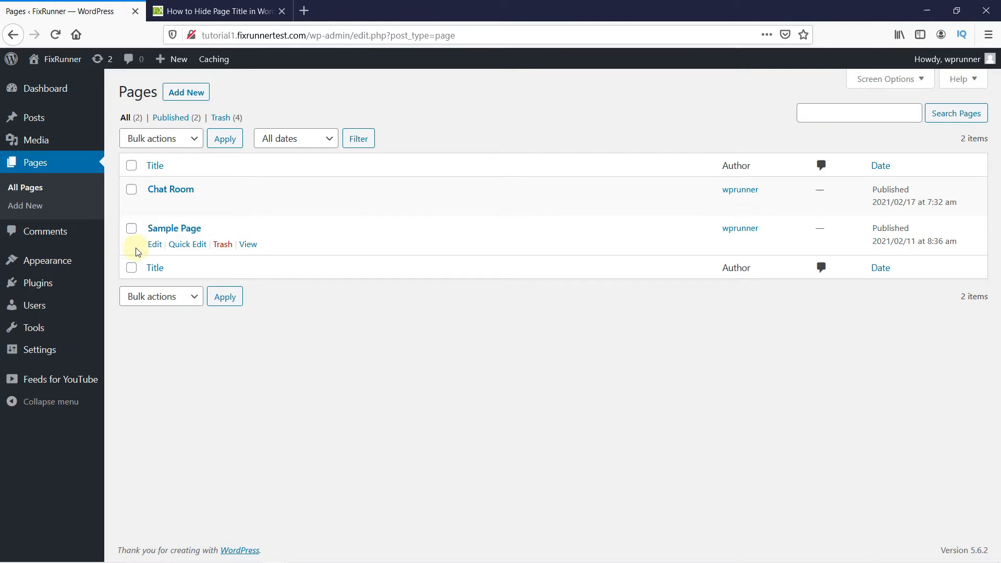
click(154, 244)
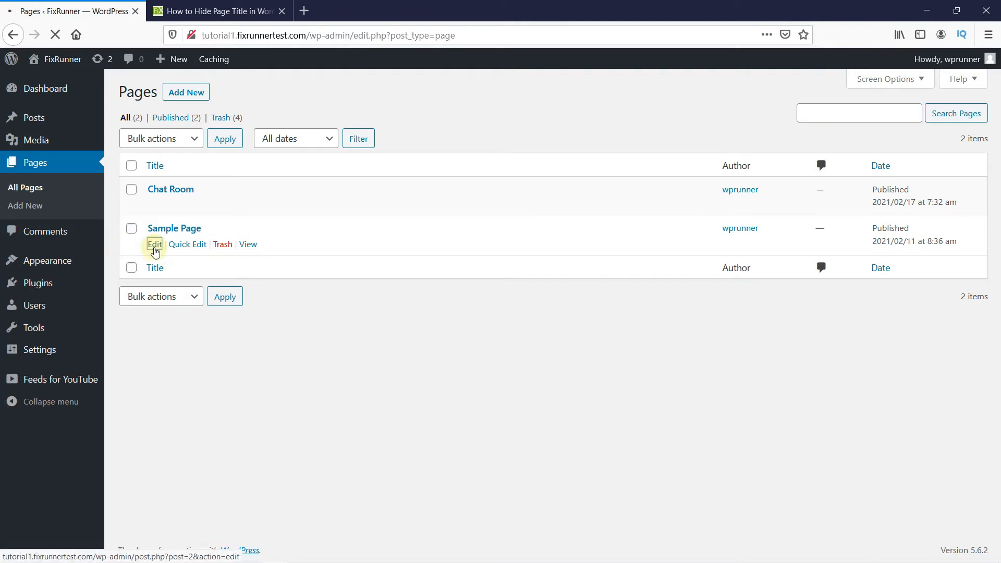
click(154, 244)
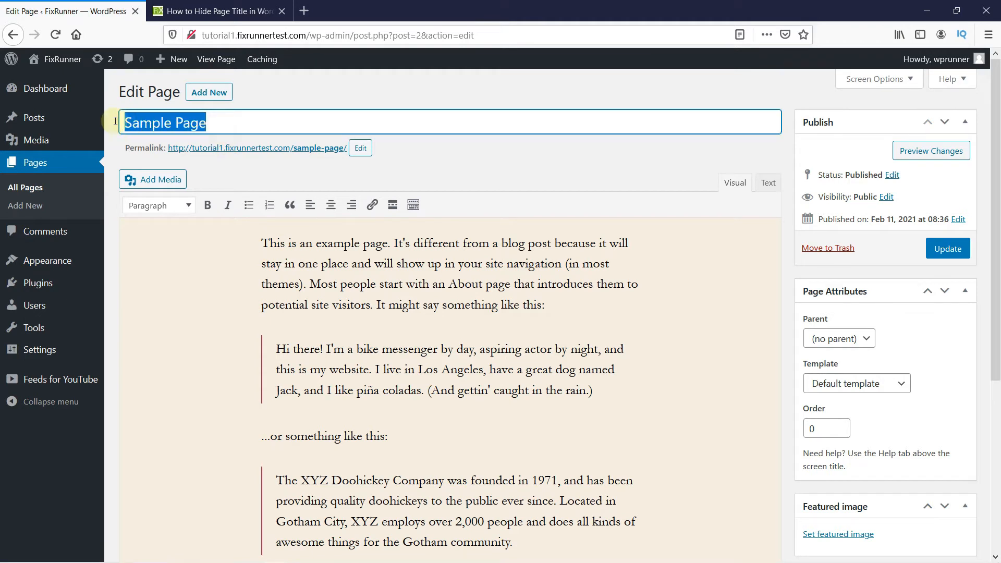
mouse_move(118, 149)
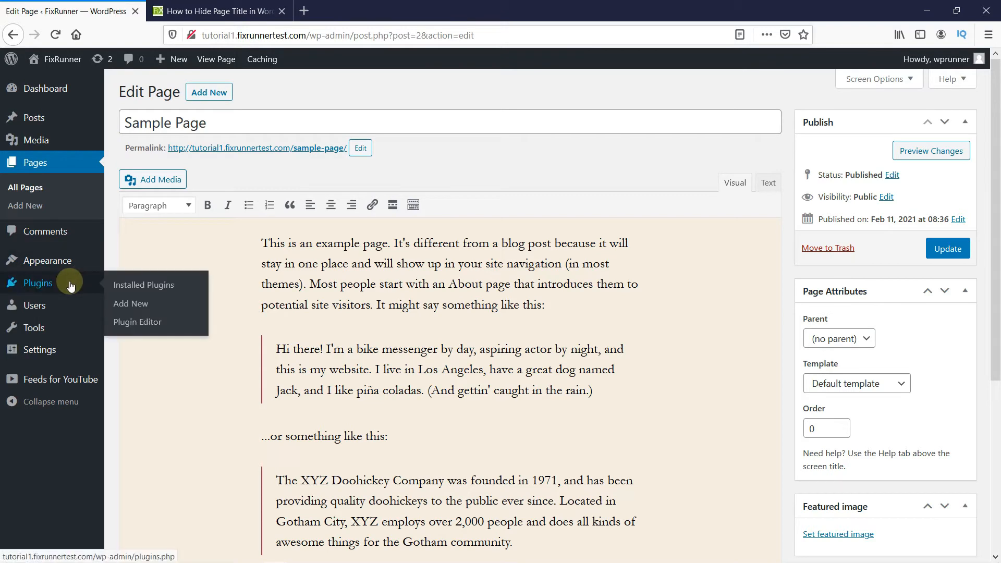
mouse_move(130, 304)
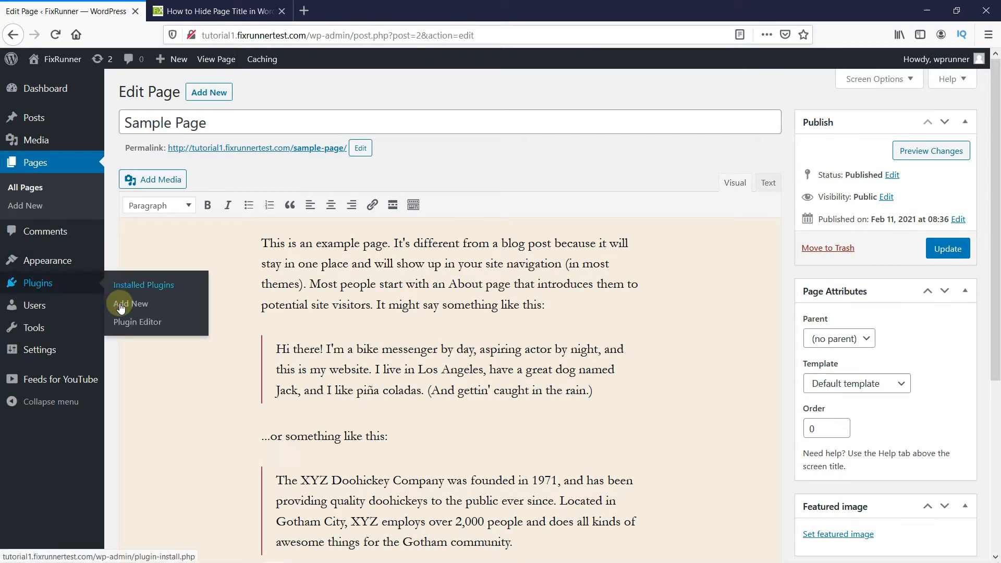
Step: Search Plugins > Add New for 'hide page and post title'
click(129, 304)
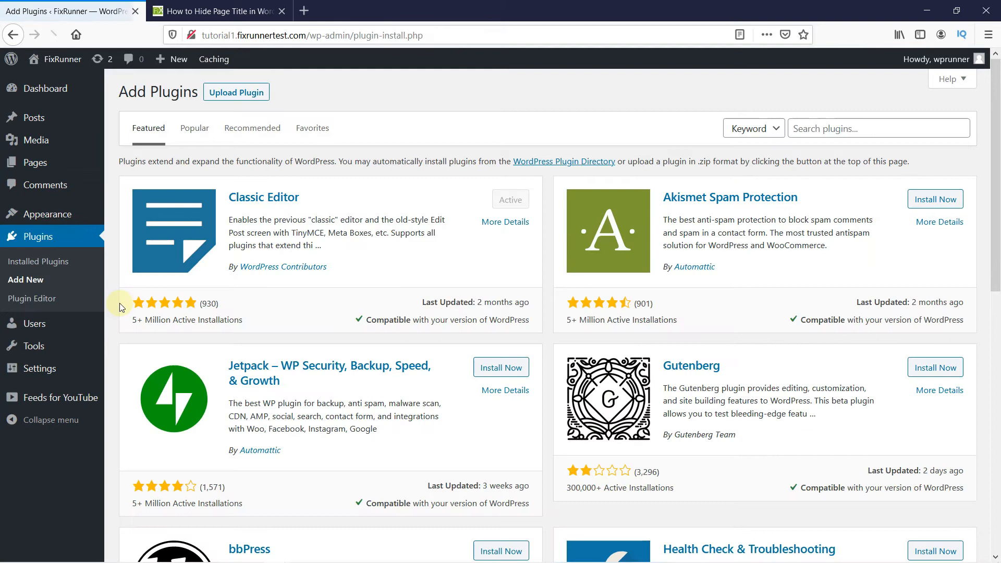
mouse_move(674, 206)
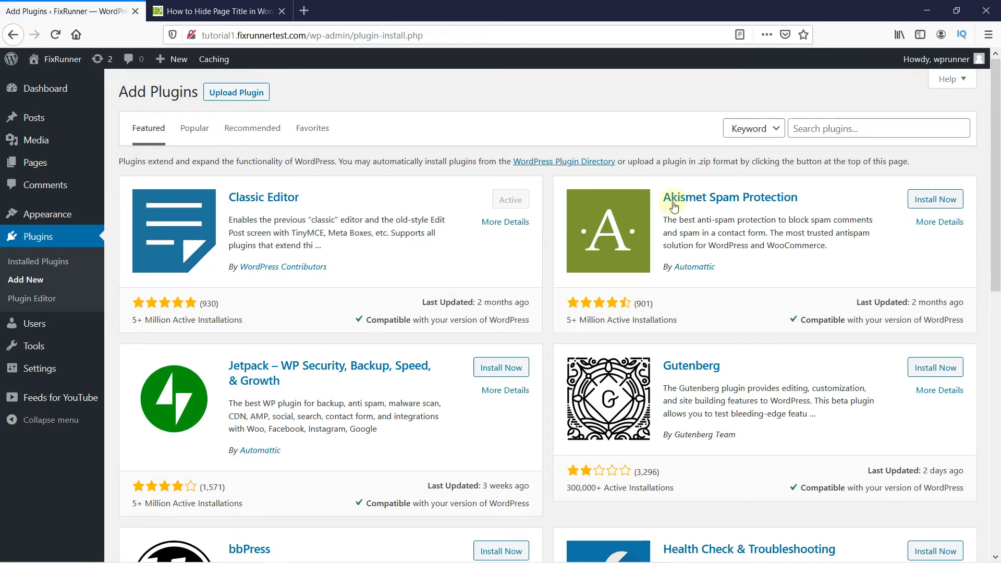
text(h)
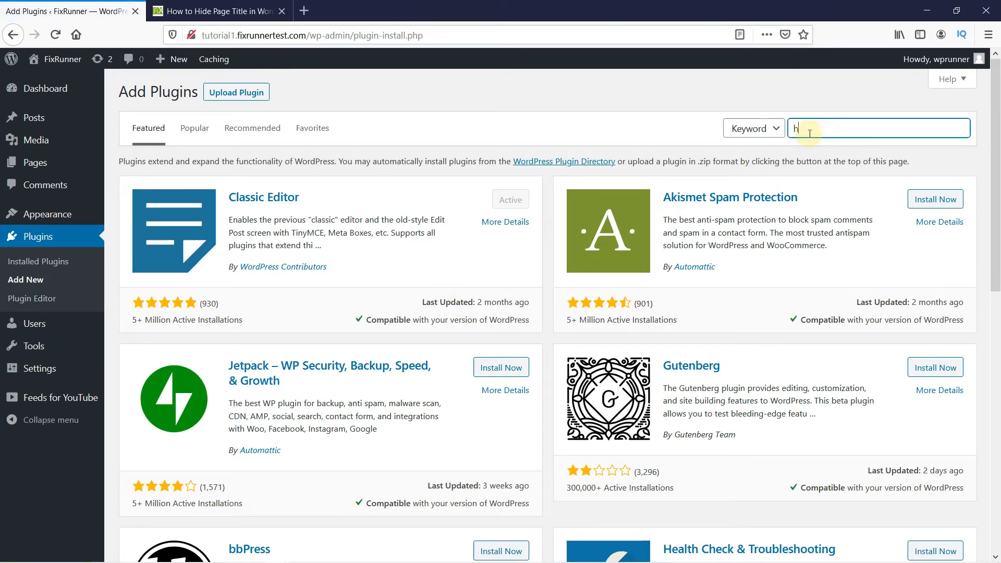
text(hide page an)
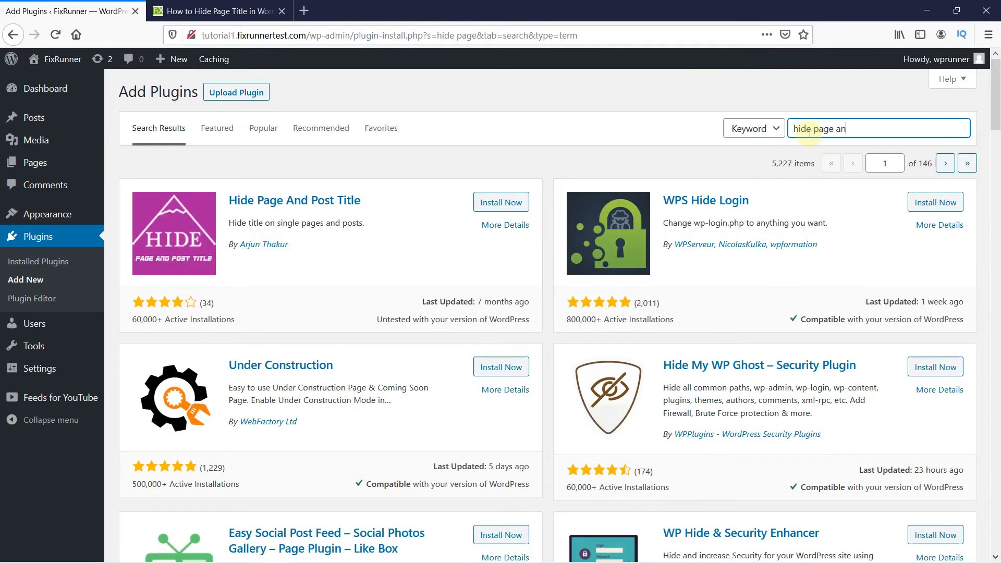
text(d post title)
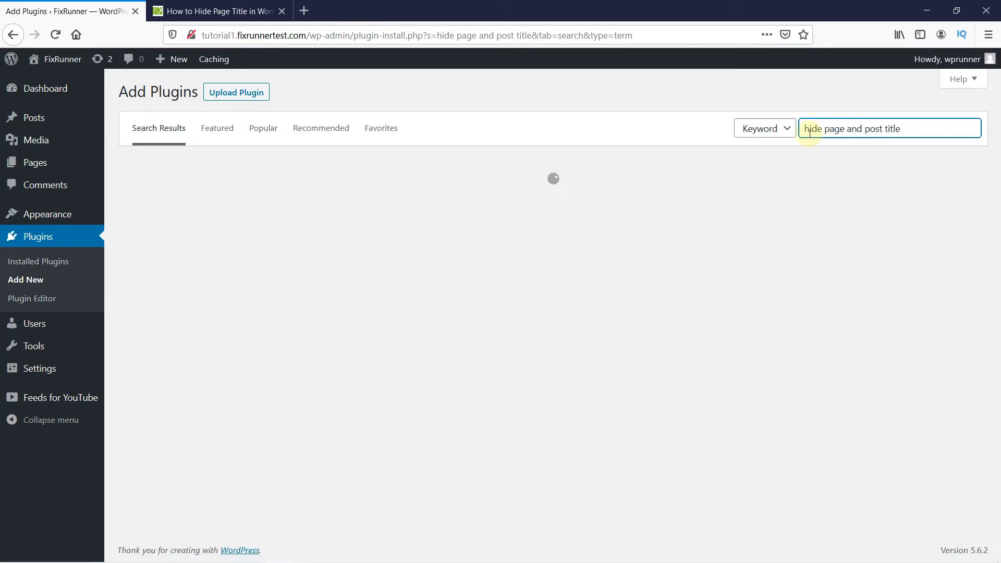
key(Return)
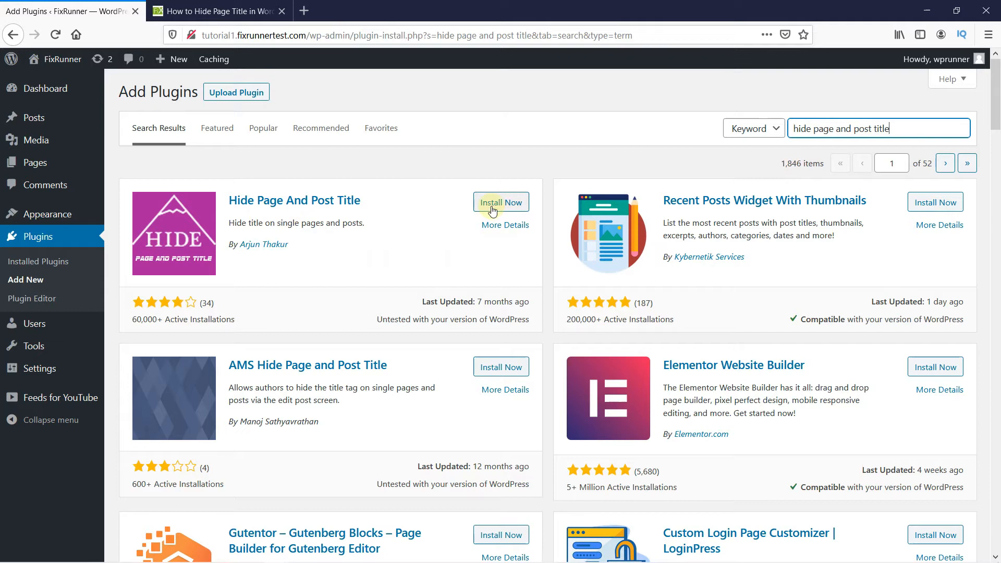
Step: Install Now and then Activate the Hide Page And Post Title plugin
click(501, 202)
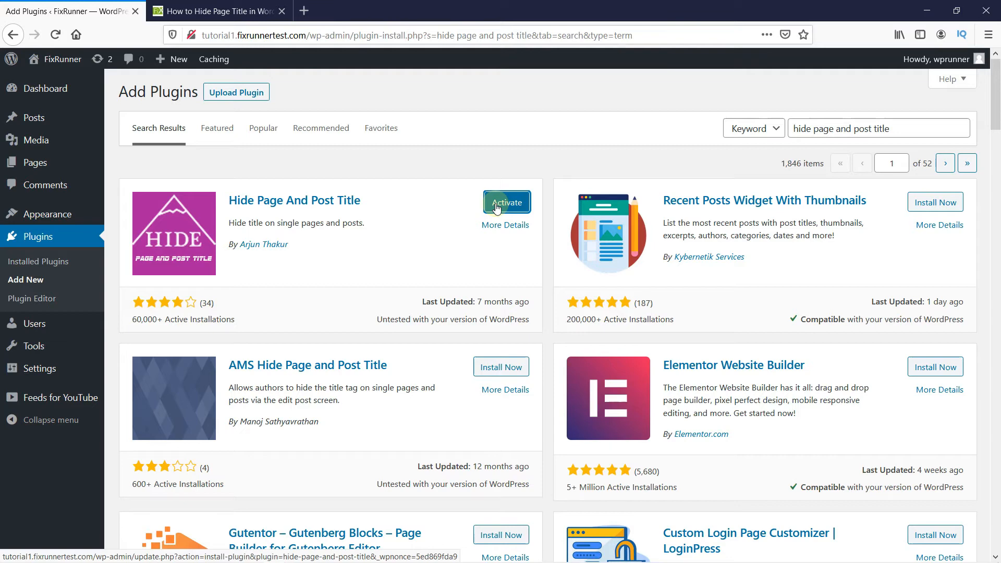
click(506, 201)
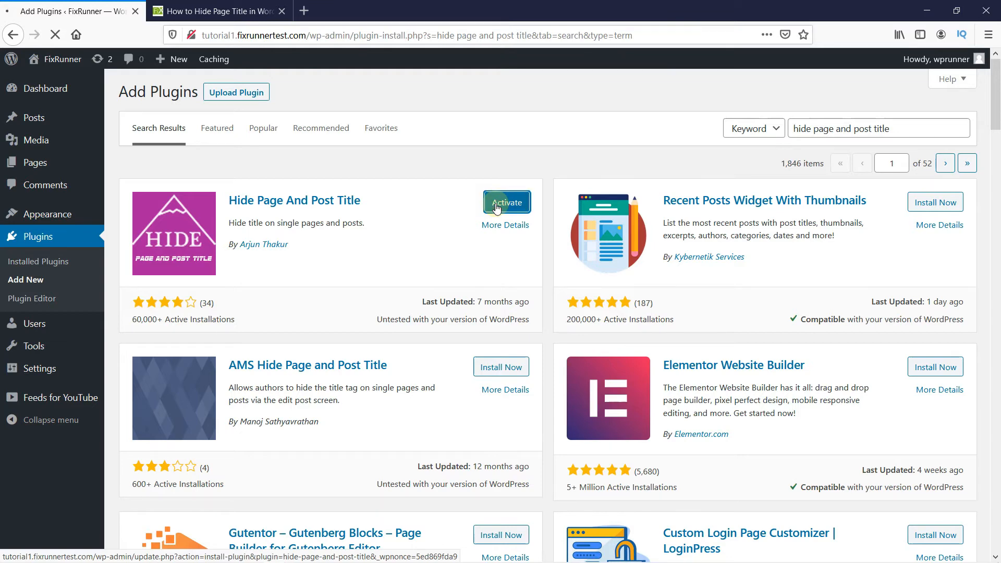
click(507, 203)
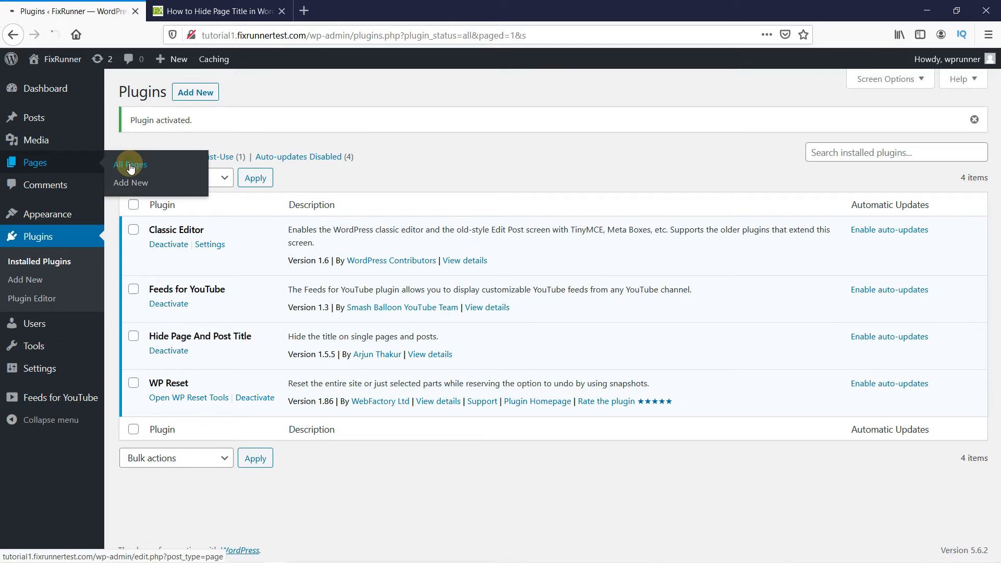
Step: Edit Sample Page, tick 'Hide the title.' in the plugin box and Update the page
click(130, 165)
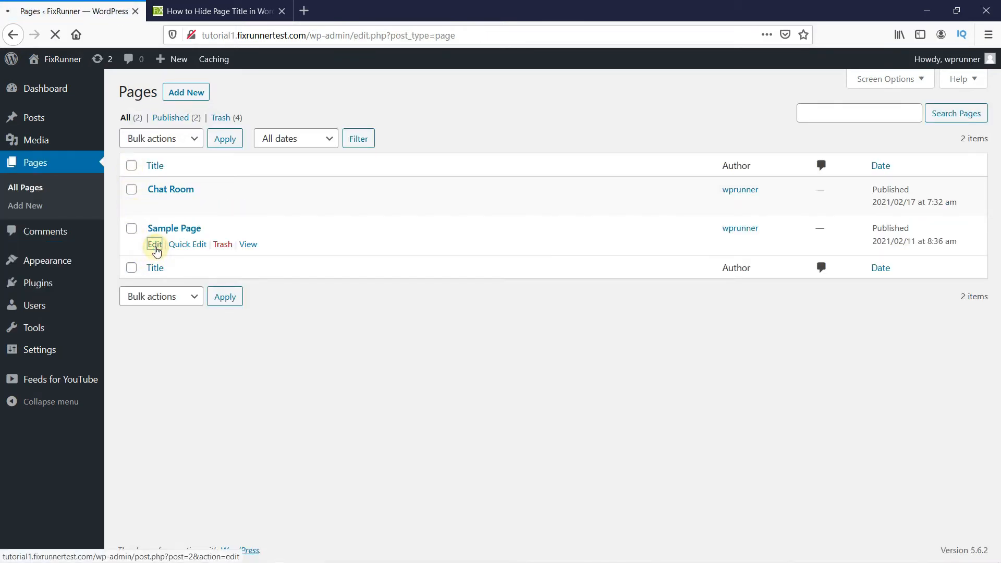
click(154, 245)
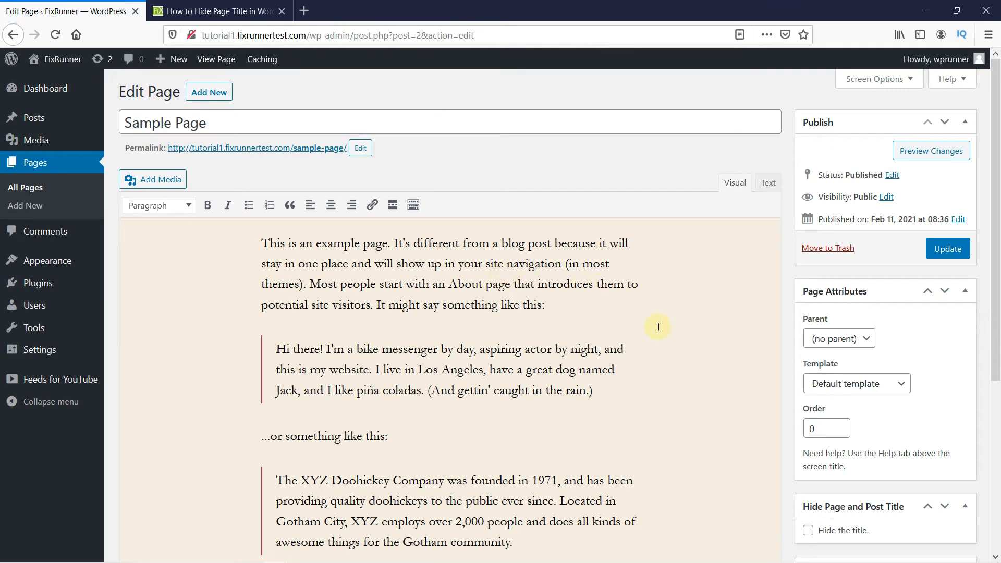
mouse_move(858, 514)
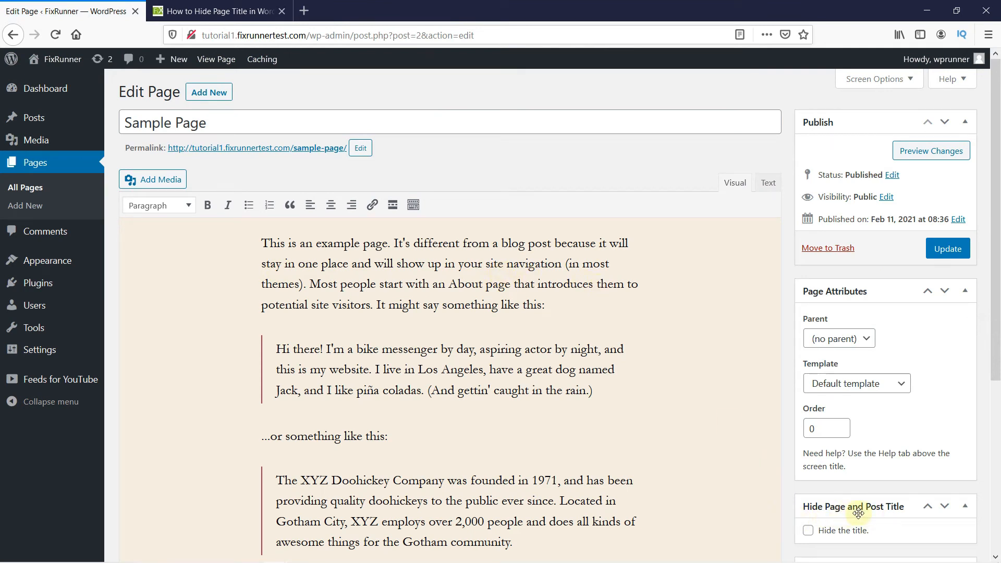
mouse_move(838, 541)
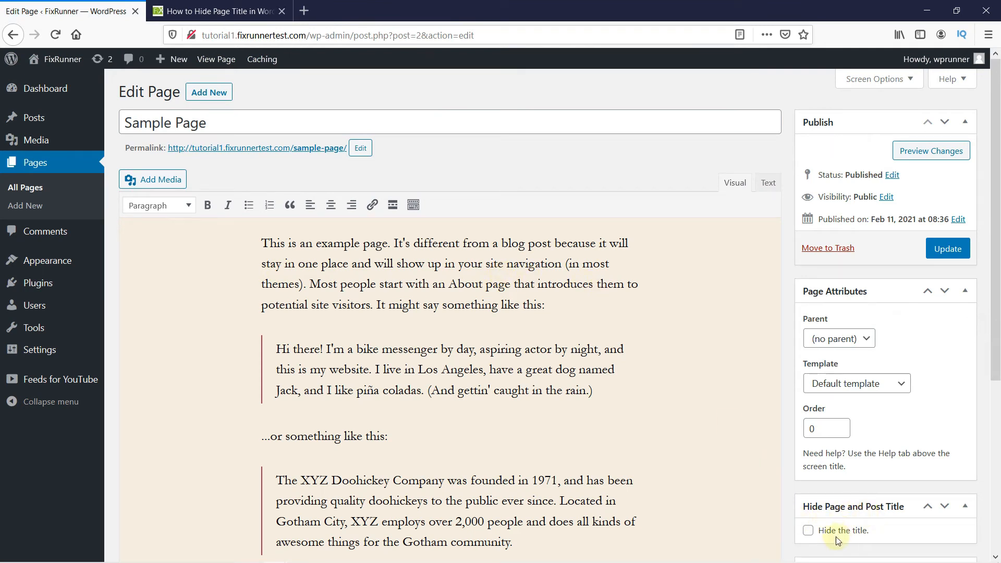
click(807, 530)
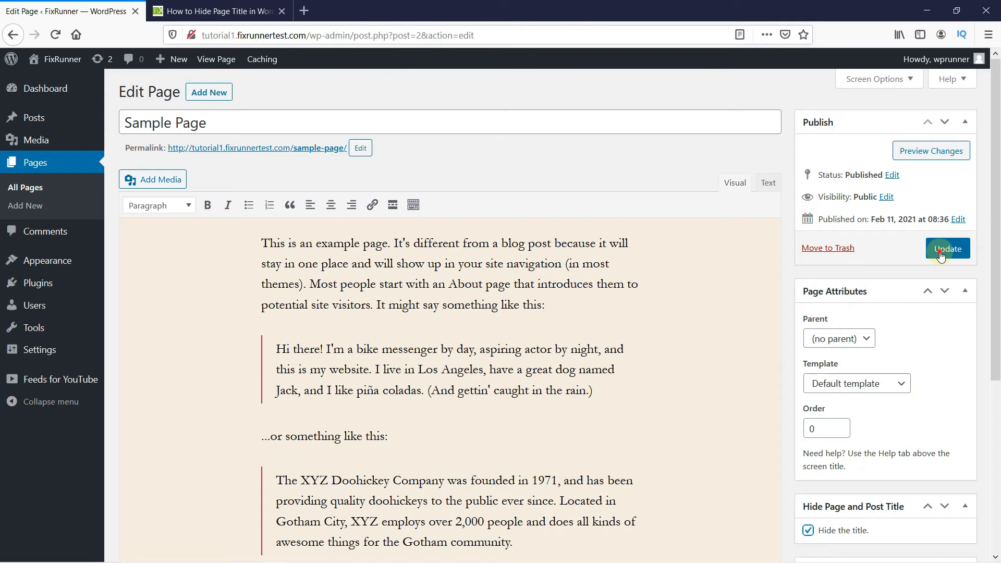
click(948, 249)
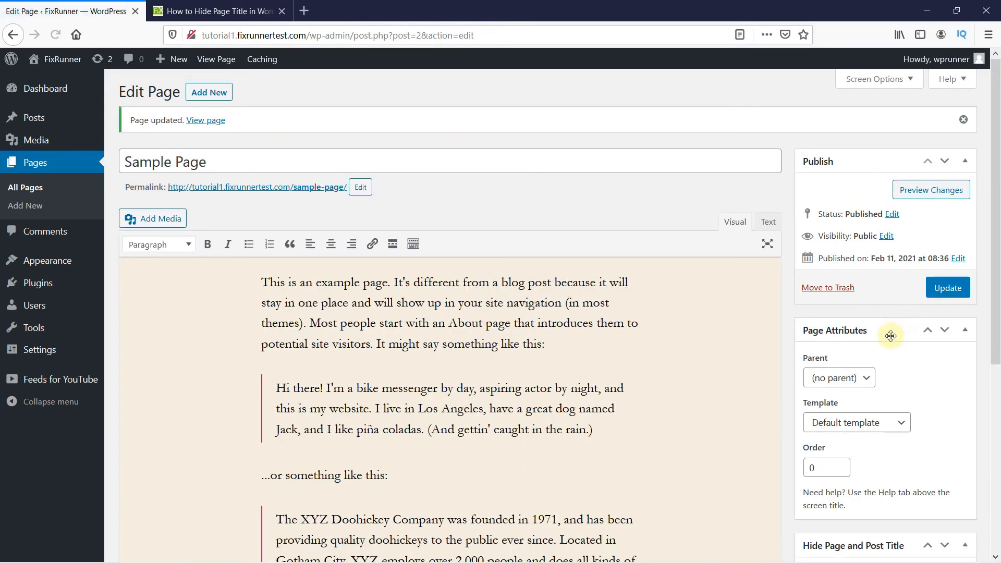
mouse_move(789, 306)
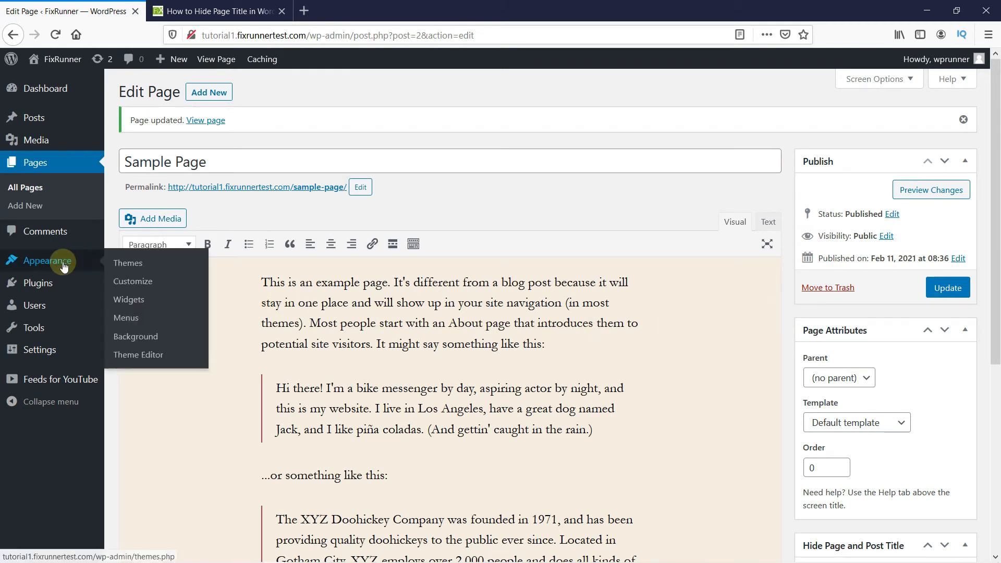
mouse_move(132, 281)
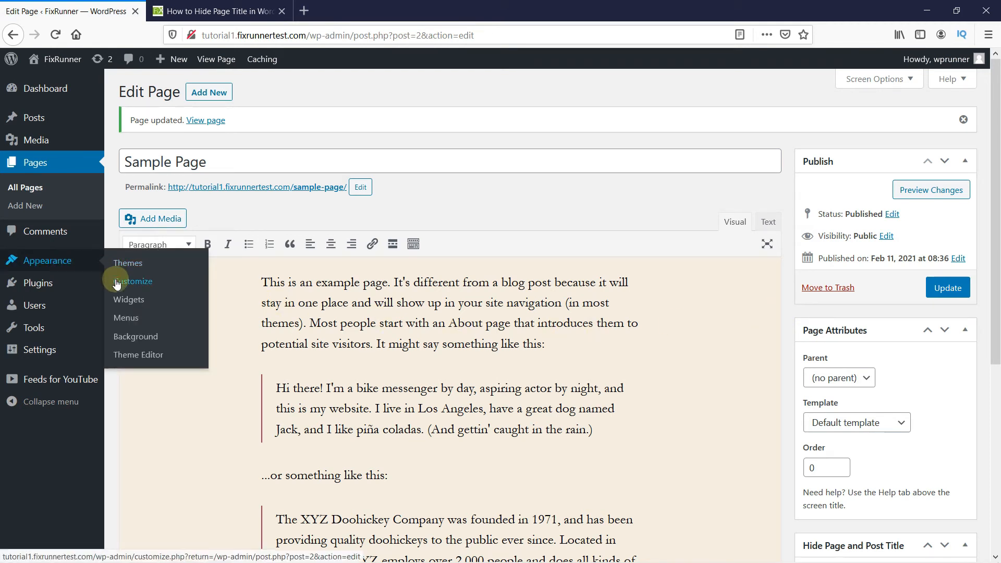
Step: Open Appearance > Customize > Additional CSS, dismiss the help text and focus the empty code box
click(133, 281)
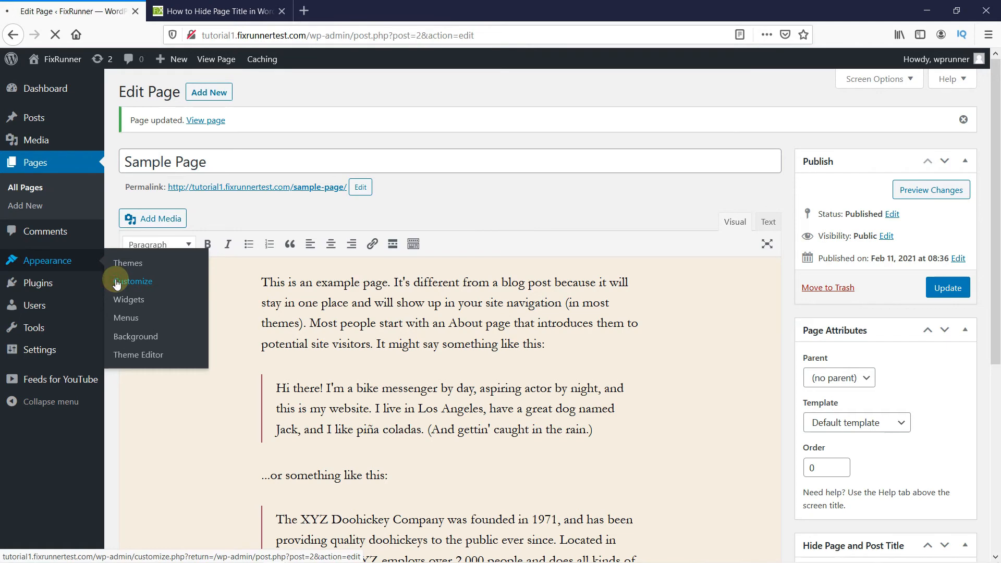
click(132, 281)
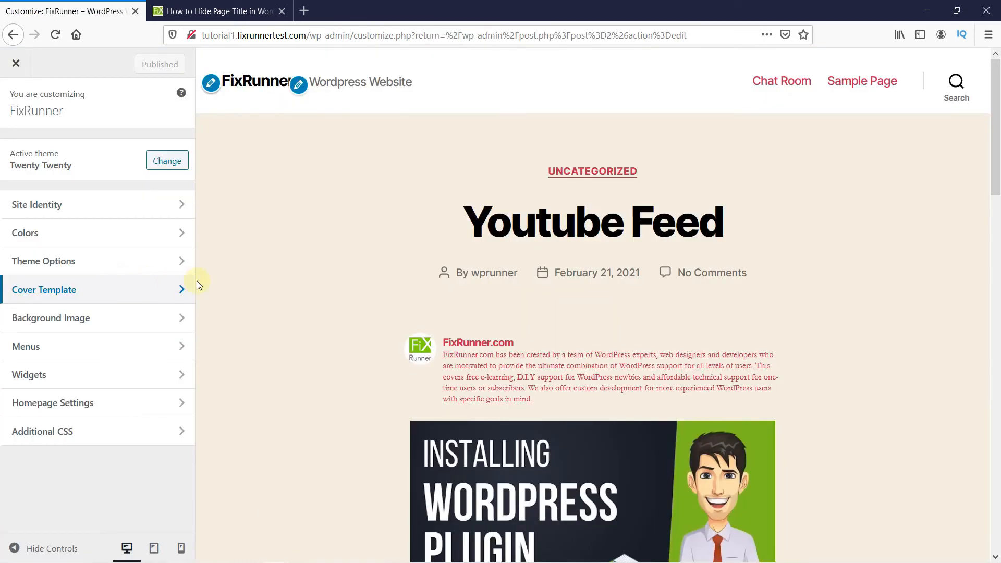
mouse_move(42, 432)
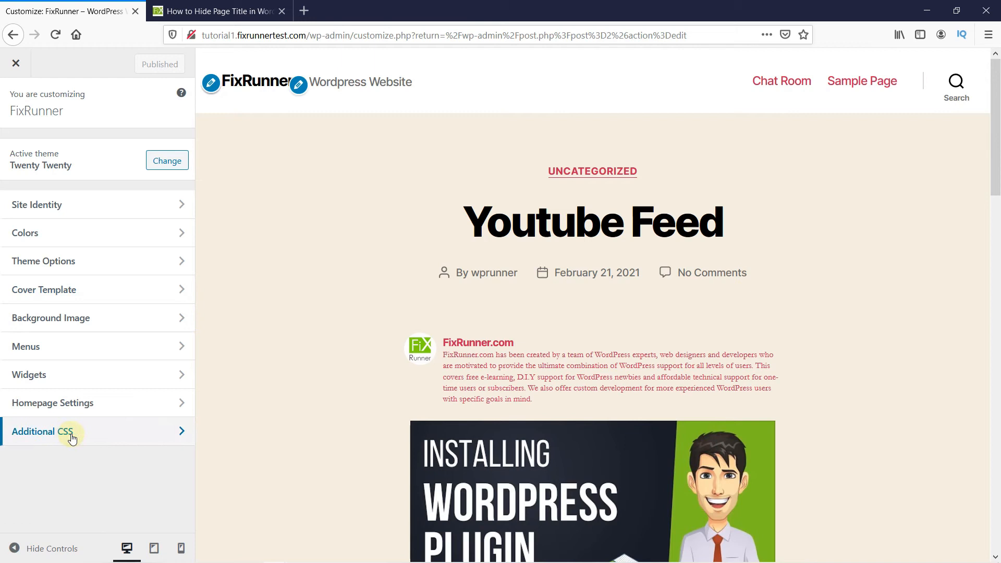
click(42, 430)
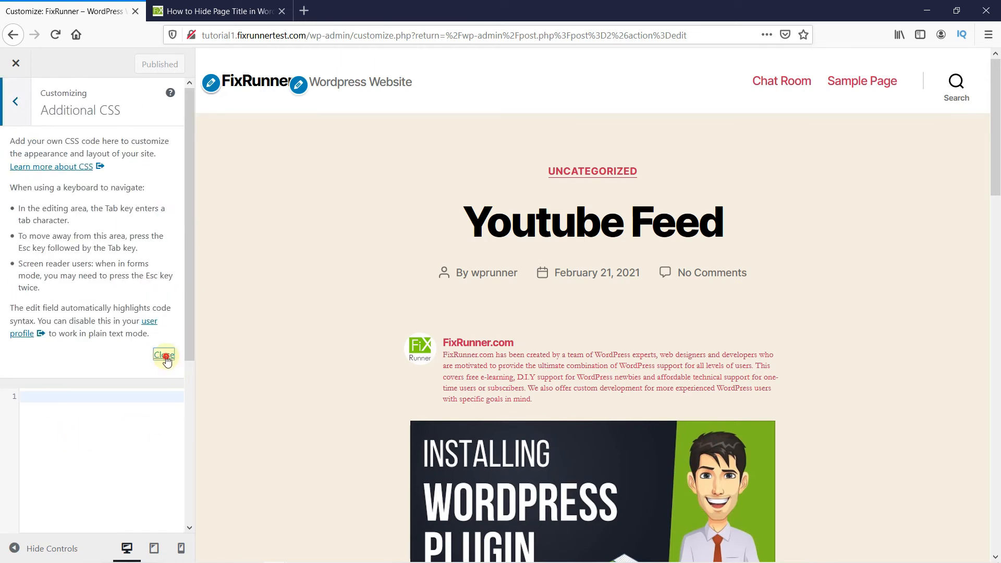
click(163, 355)
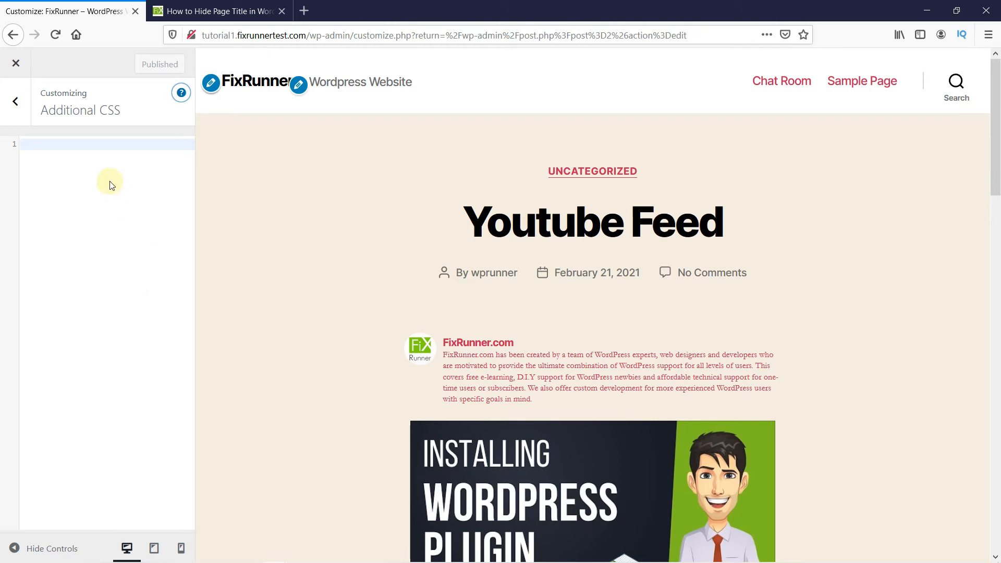
click(217, 10)
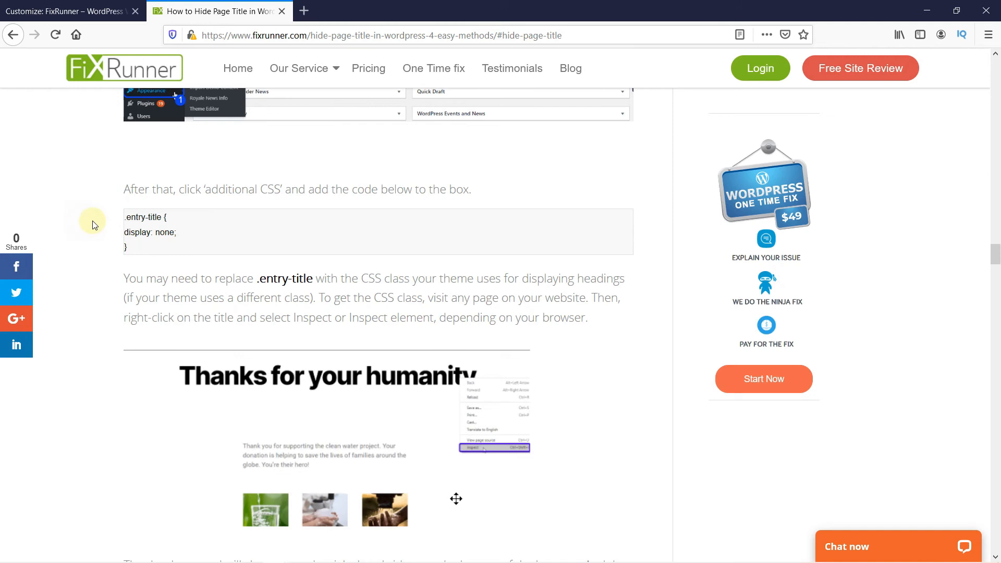
mouse_move(73, 7)
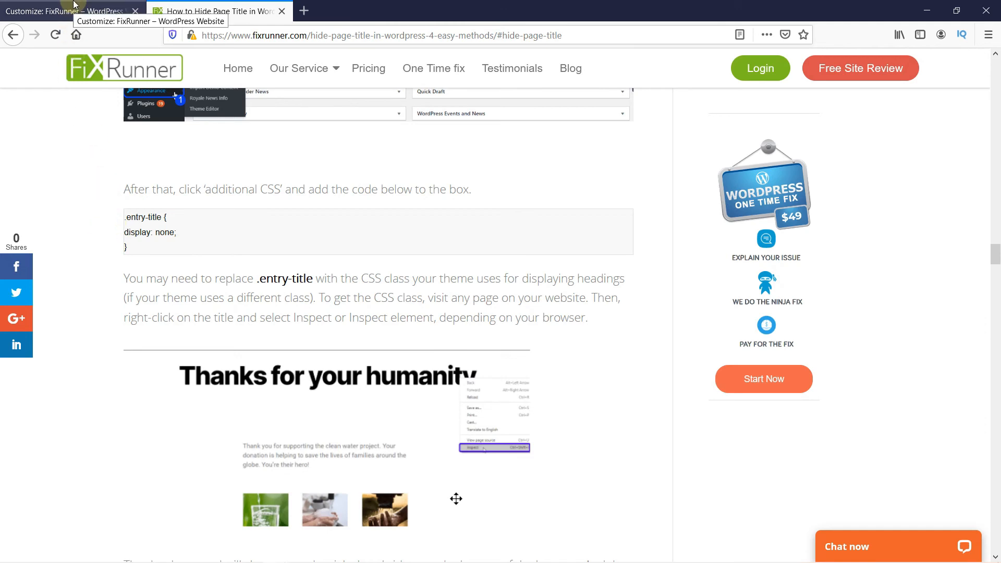
Step: Return to the Customize tab to add '.entry-title { display: none; }' in Additional CSS
click(63, 10)
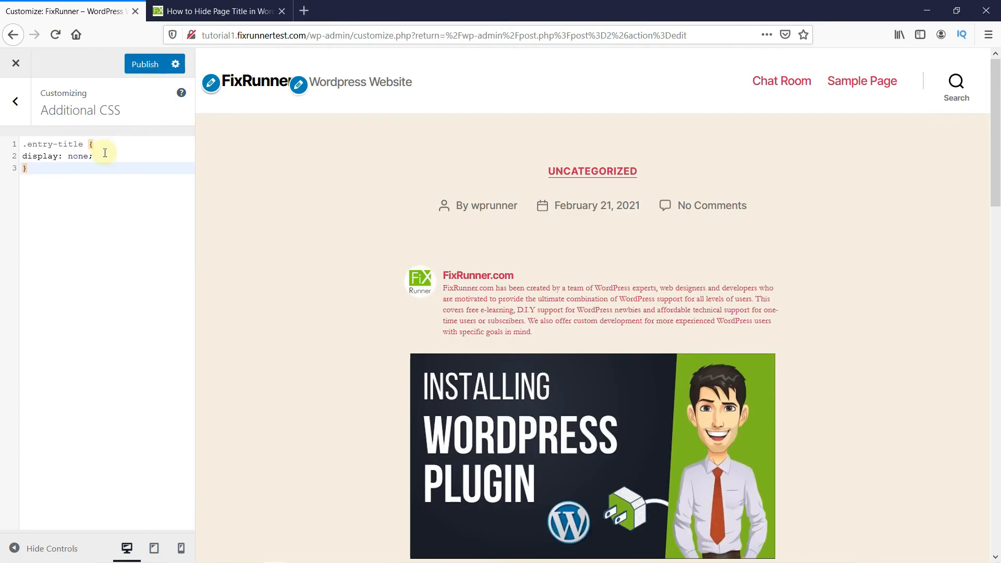
mouse_move(370, 229)
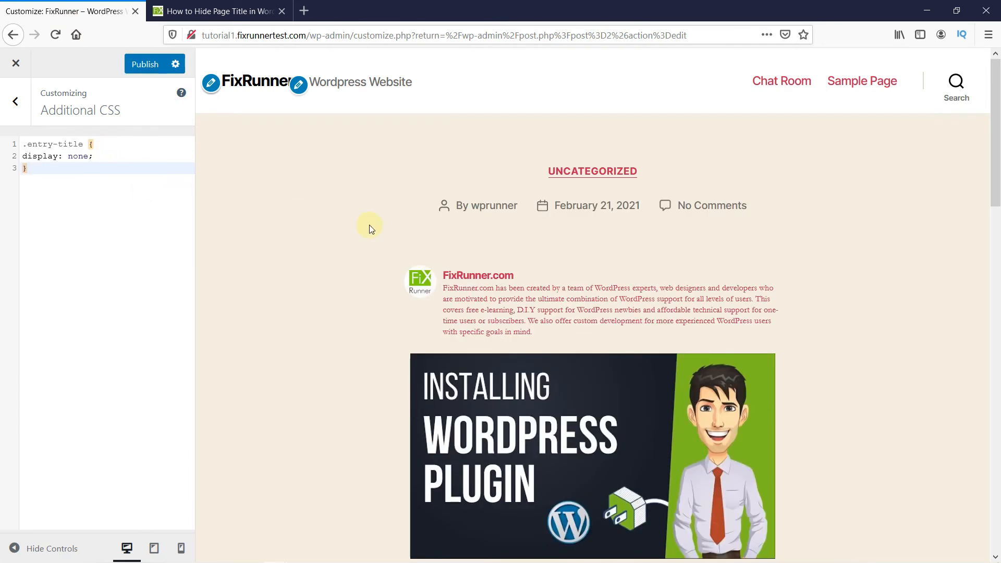